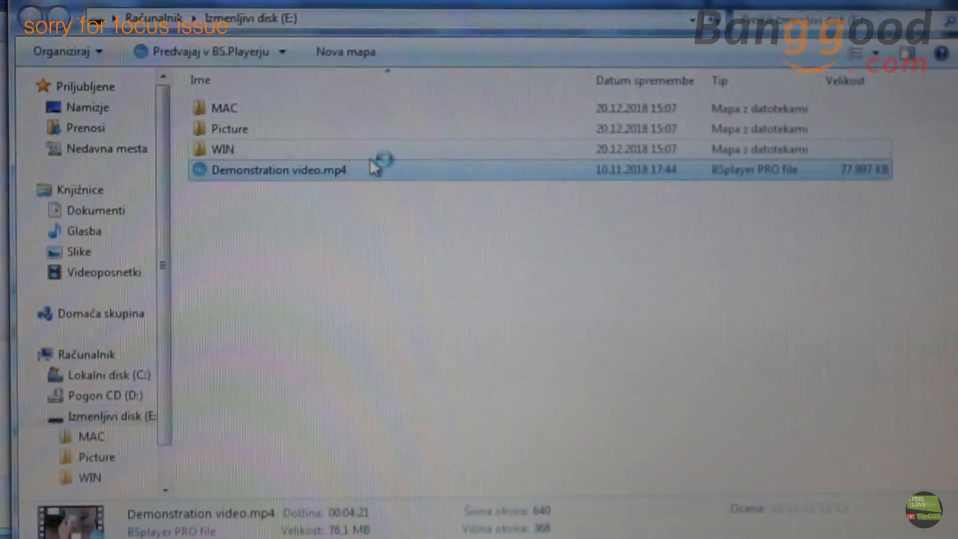
Step: Install the CH340 USB-serial driver from the WIN folder's driver.EXE and confirm success
double_click(277, 170)
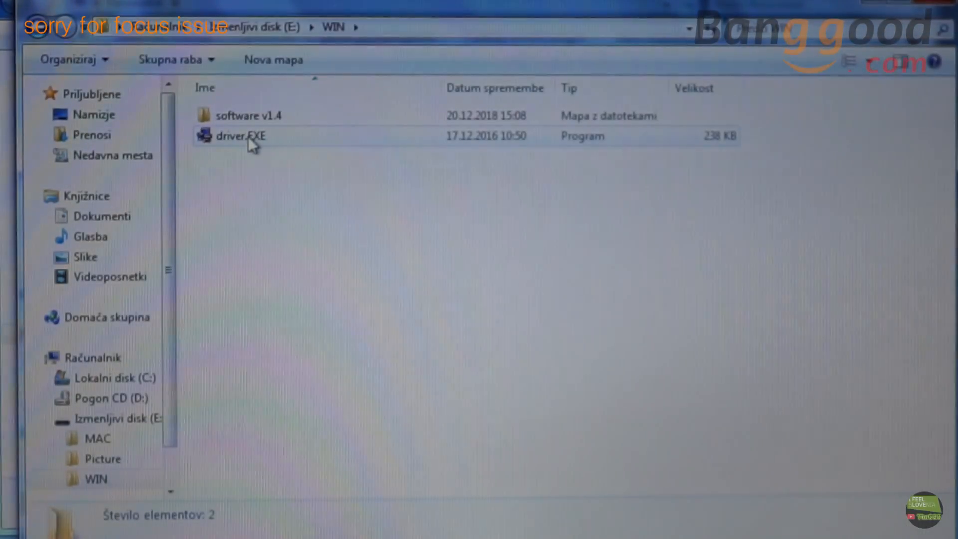
double_click(240, 136)
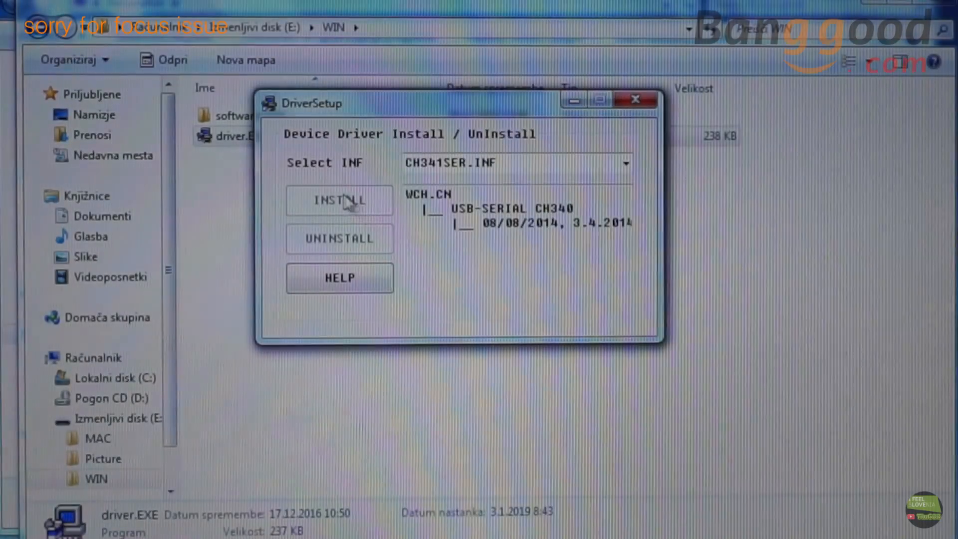
click(340, 200)
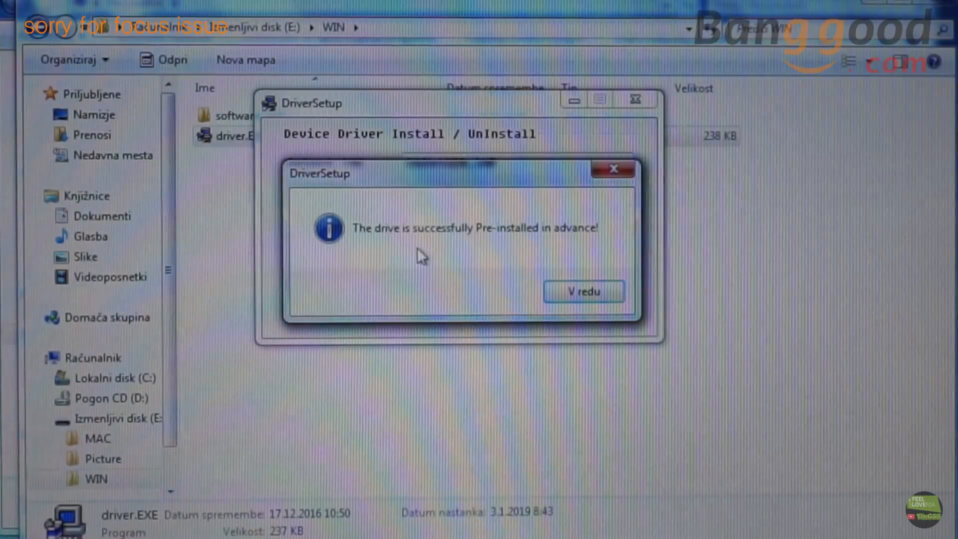
click(582, 292)
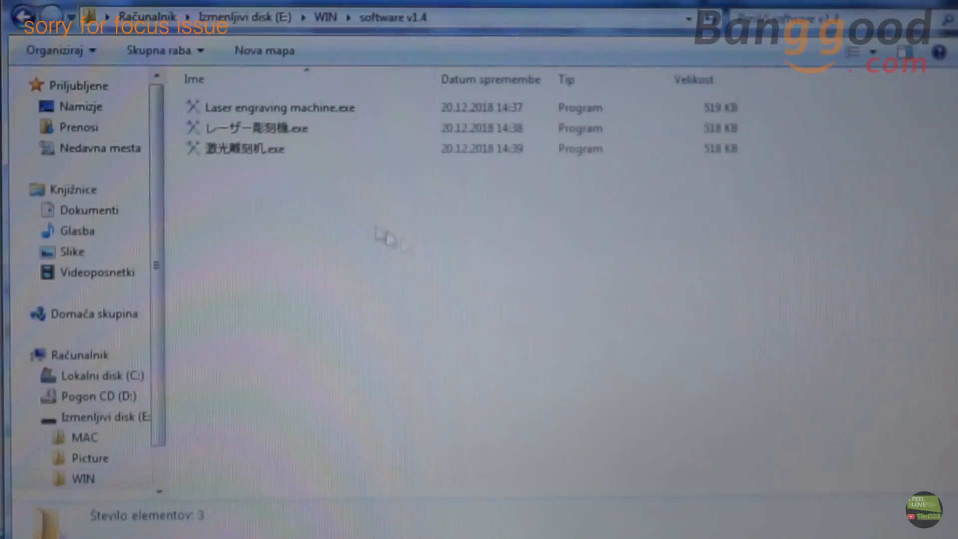
Step: Launch Laser engraving machine.exe from the English software folder
click(275, 108)
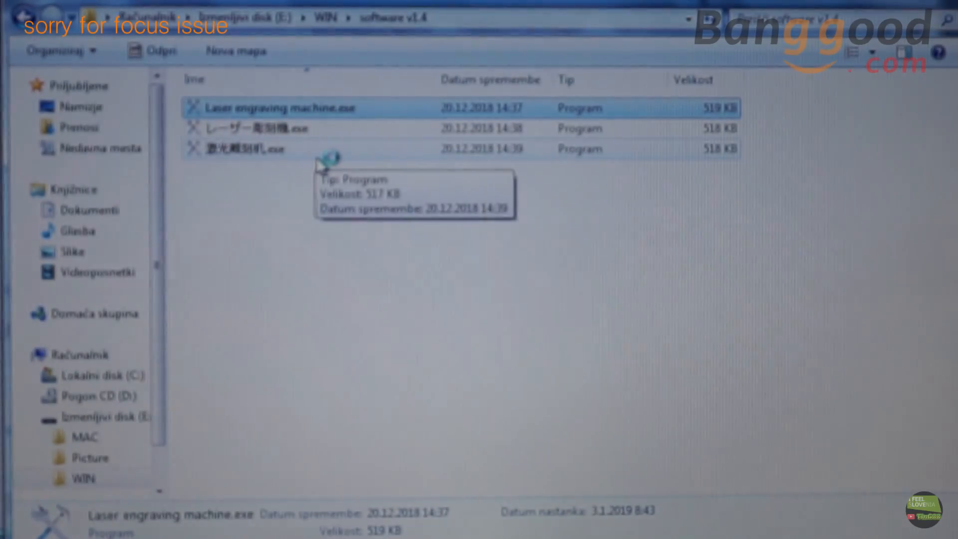
double_click(262, 108)
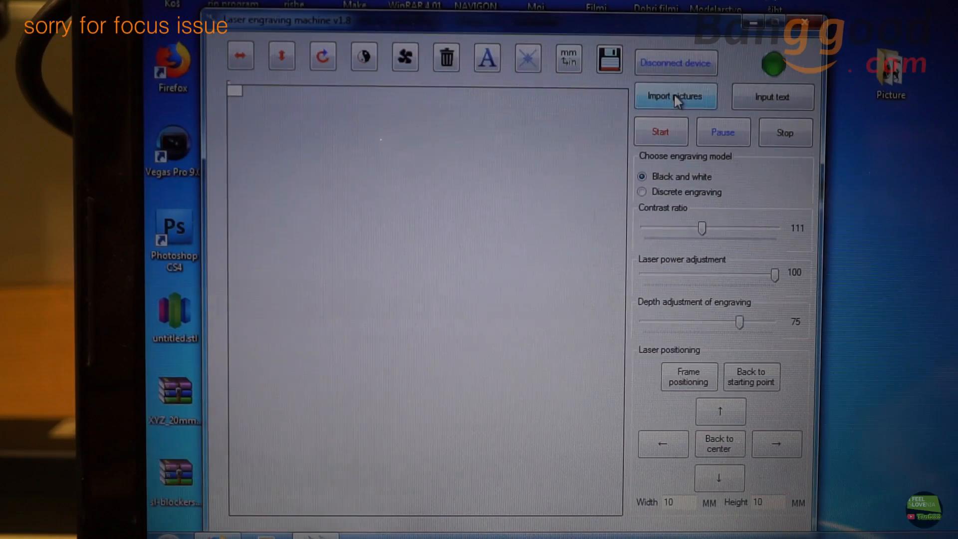
Step: Import the 44.png cartoon picture into the workspace at 19 × 20 mm
click(676, 97)
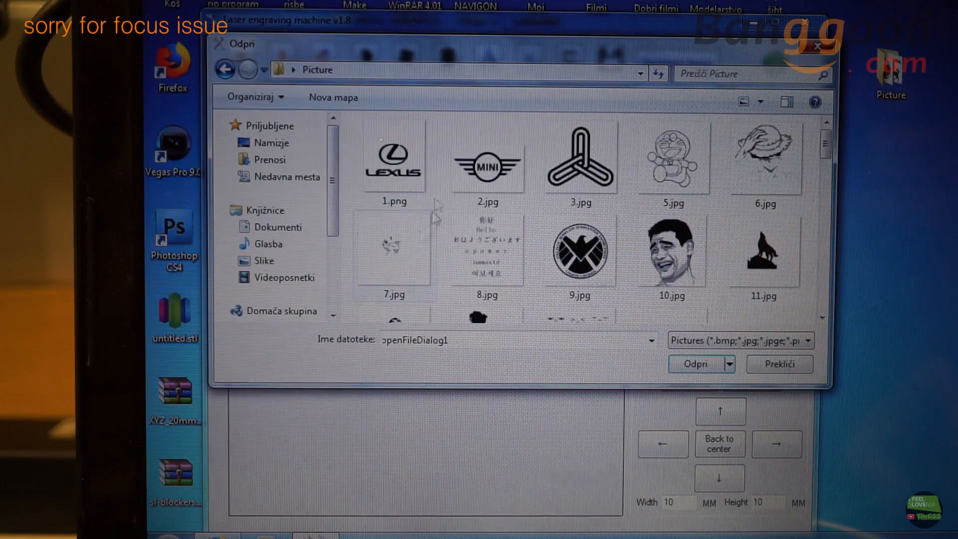
scroll(down, 3)
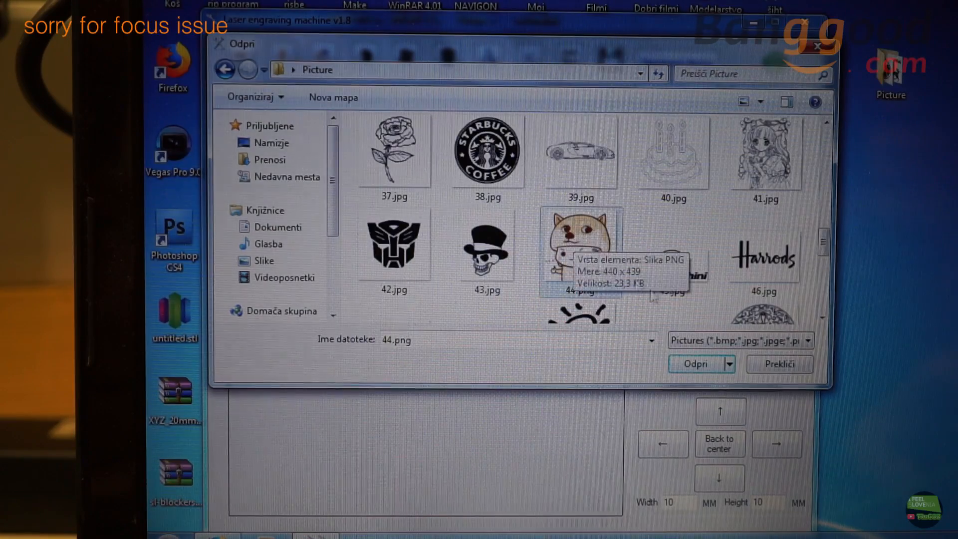
click(778, 363)
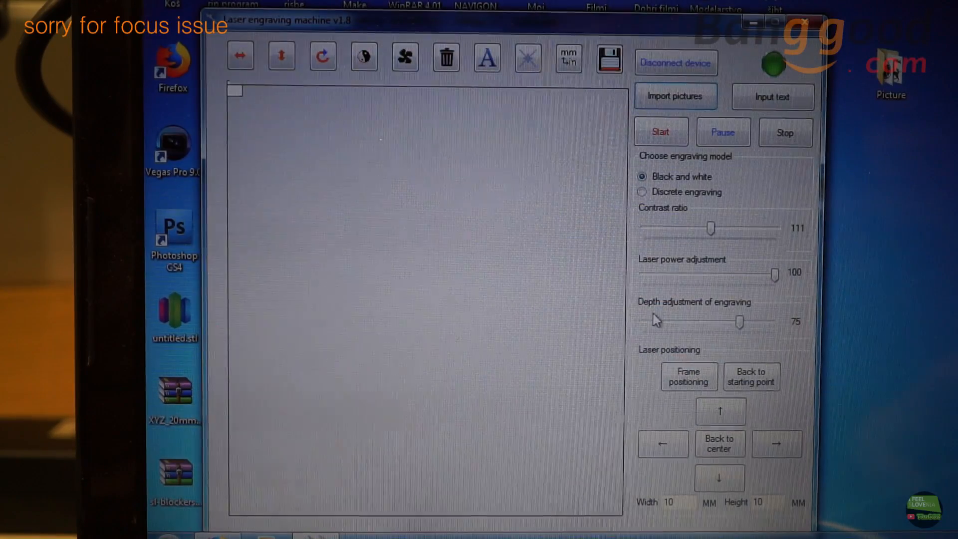
click(676, 97)
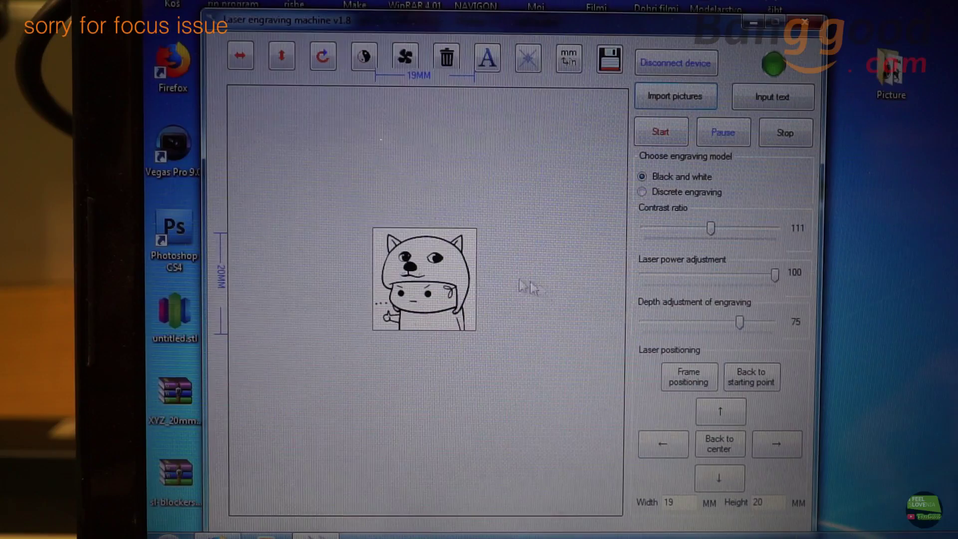
mouse_move(366, 222)
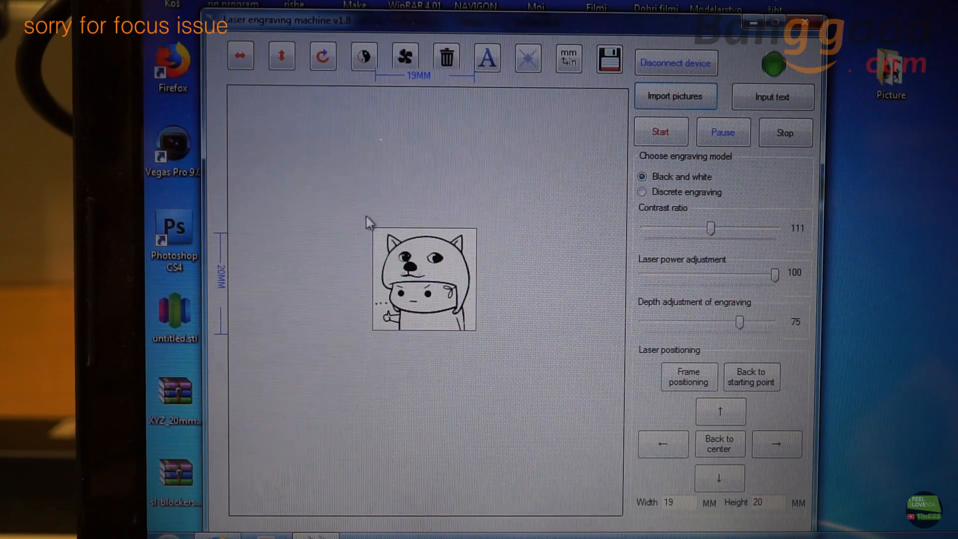
mouse_move(240, 58)
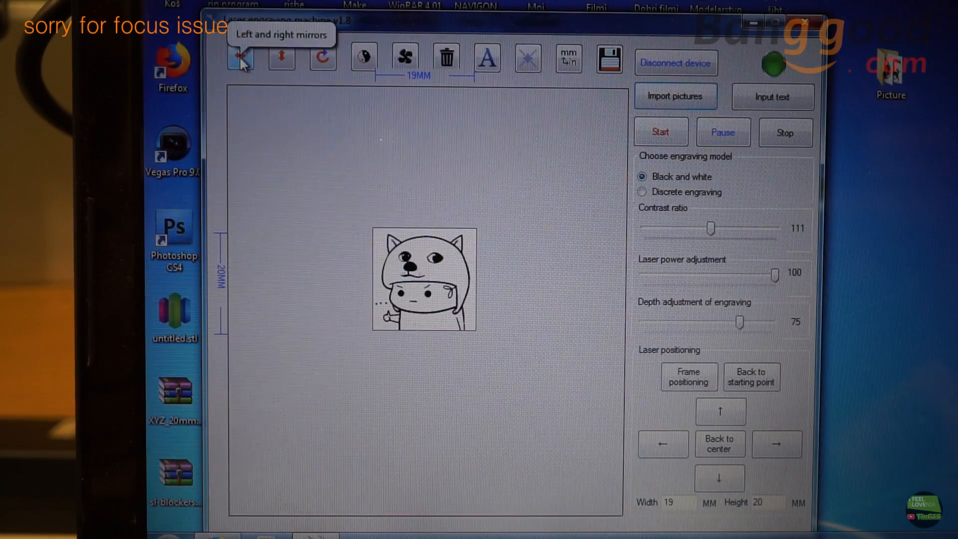
Step: Mirror, flip and rotate the cartoon image, ending with it upright again
click(241, 57)
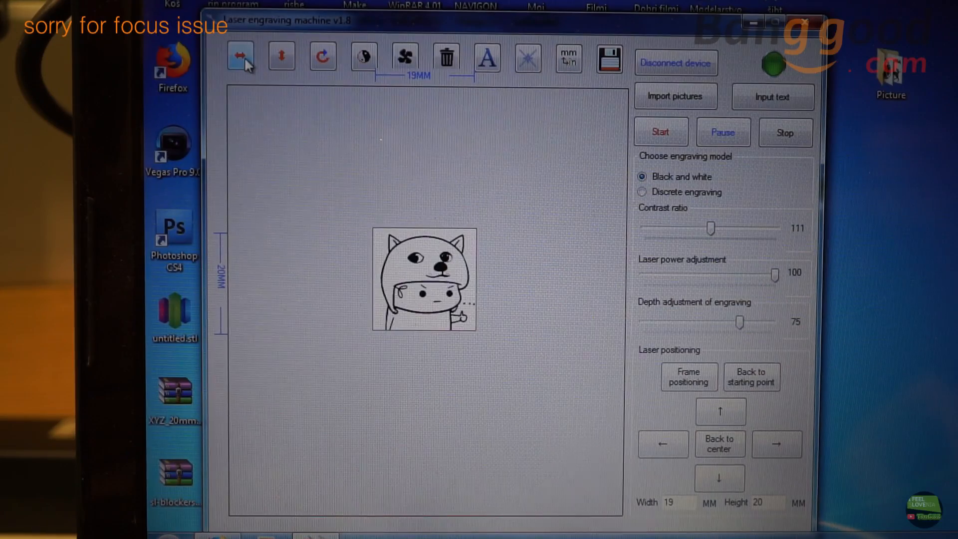
click(281, 56)
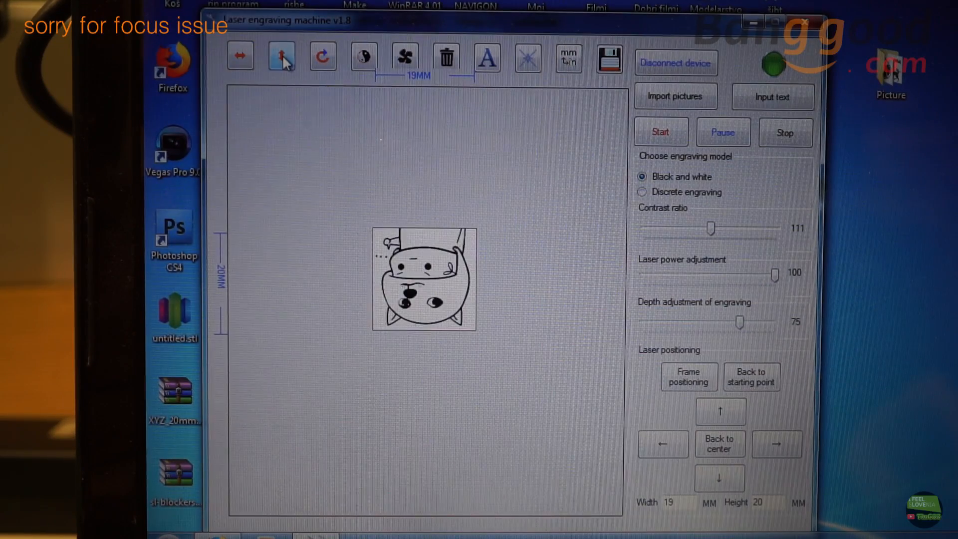
click(322, 57)
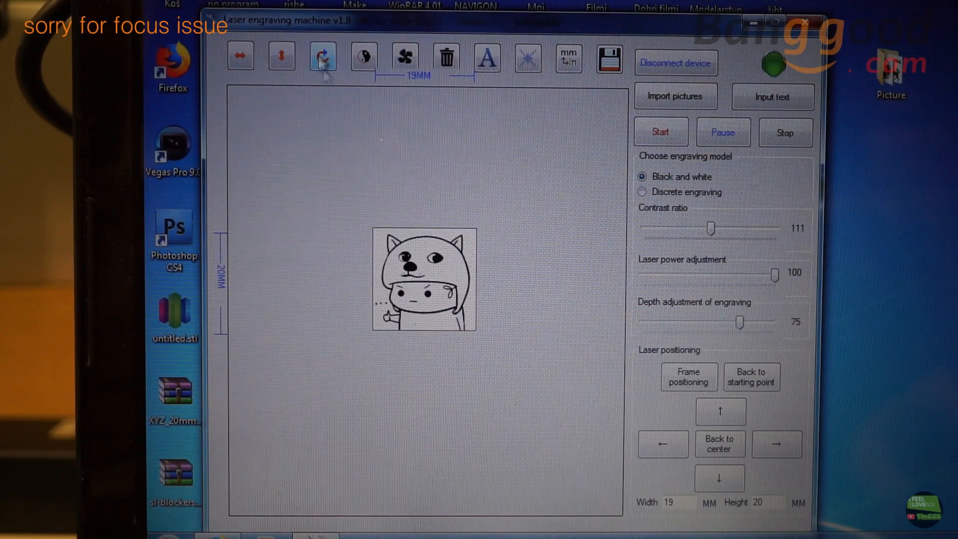
click(364, 55)
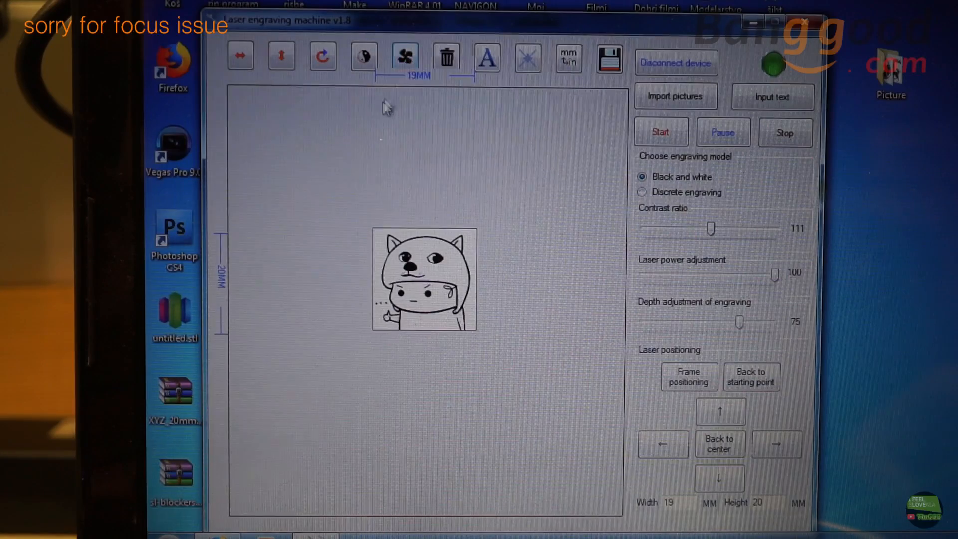
mouse_move(404, 58)
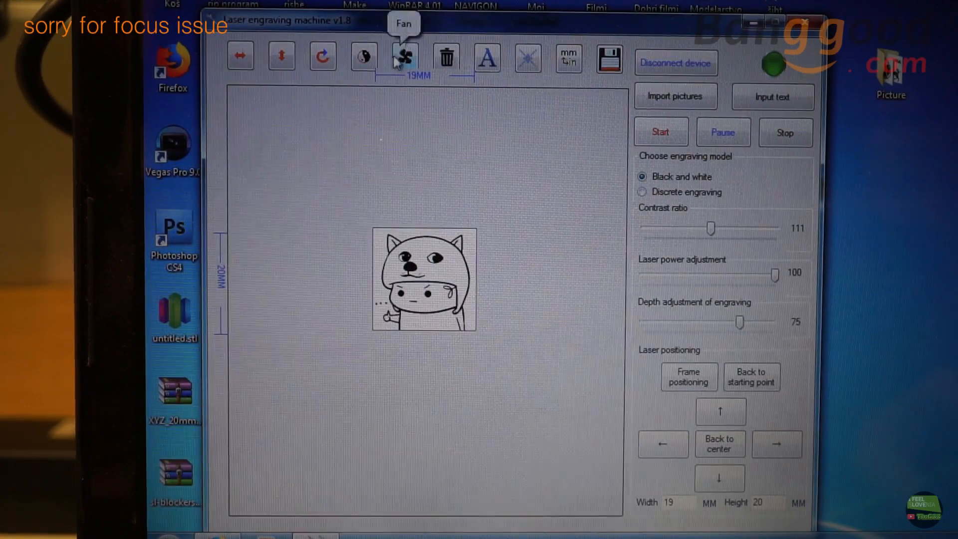
mouse_move(487, 58)
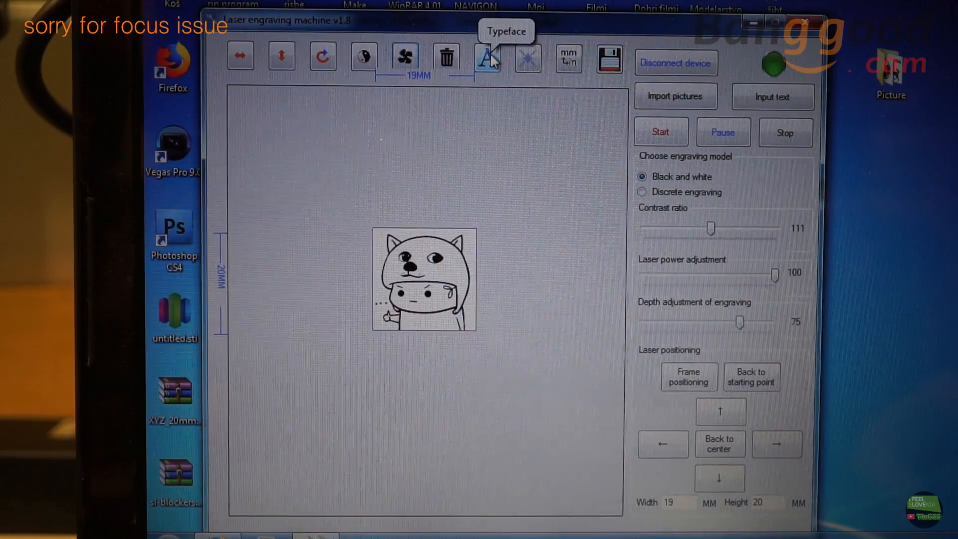
Step: Choose the Vrinda font and place the TinC33 text on the canvas at 19 × 4 mm
click(486, 57)
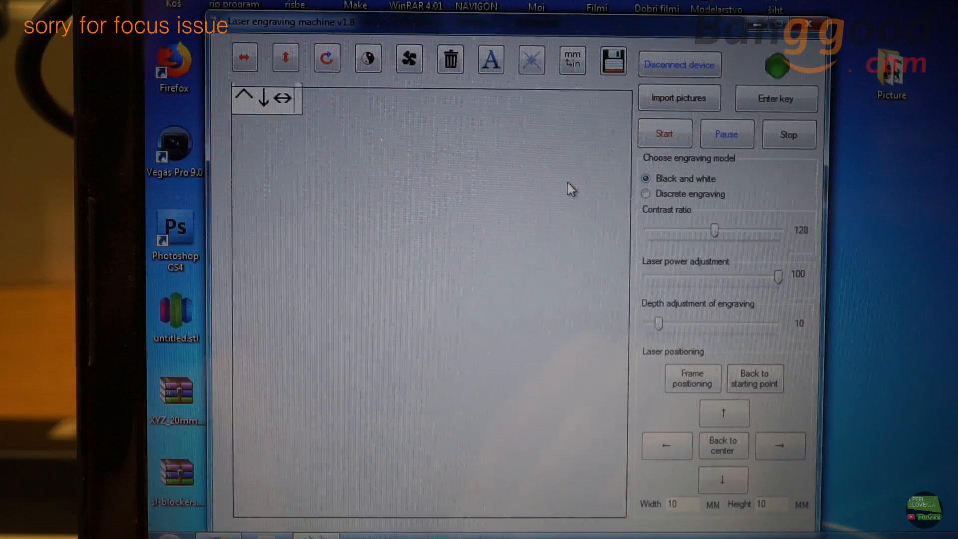
click(489, 58)
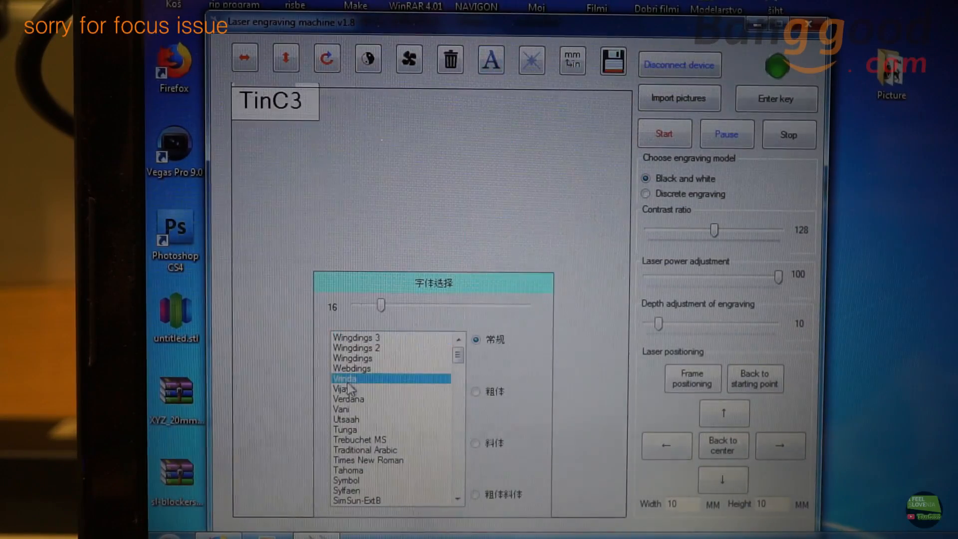
mouse_move(451, 408)
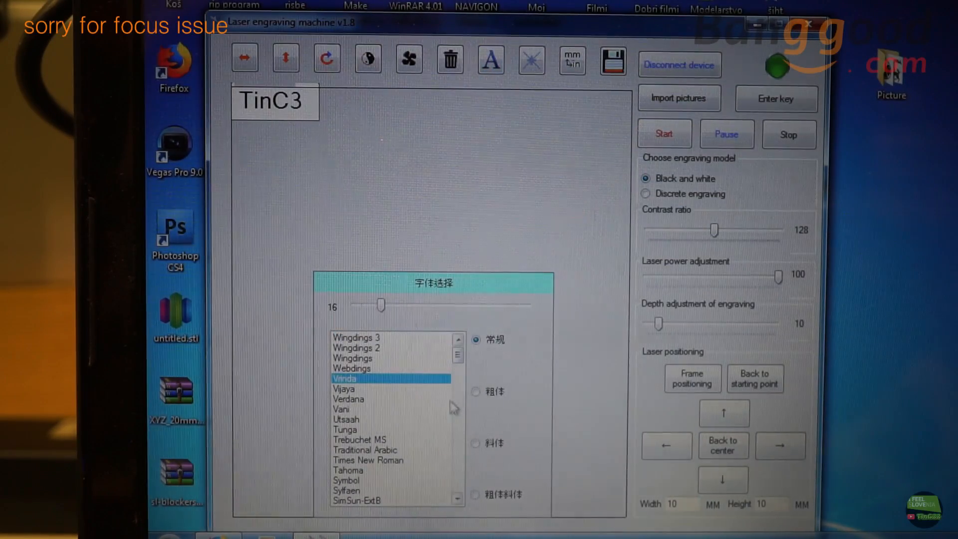
click(475, 391)
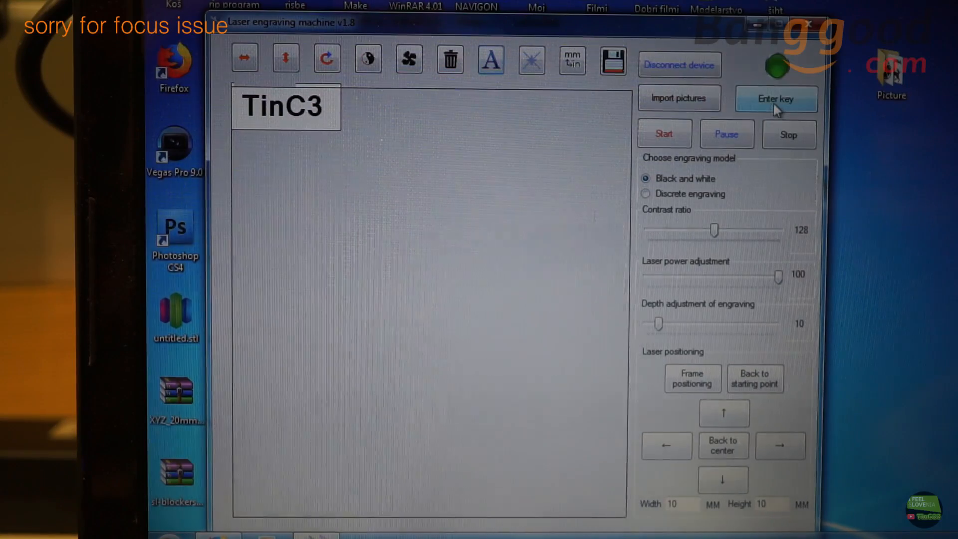
click(776, 99)
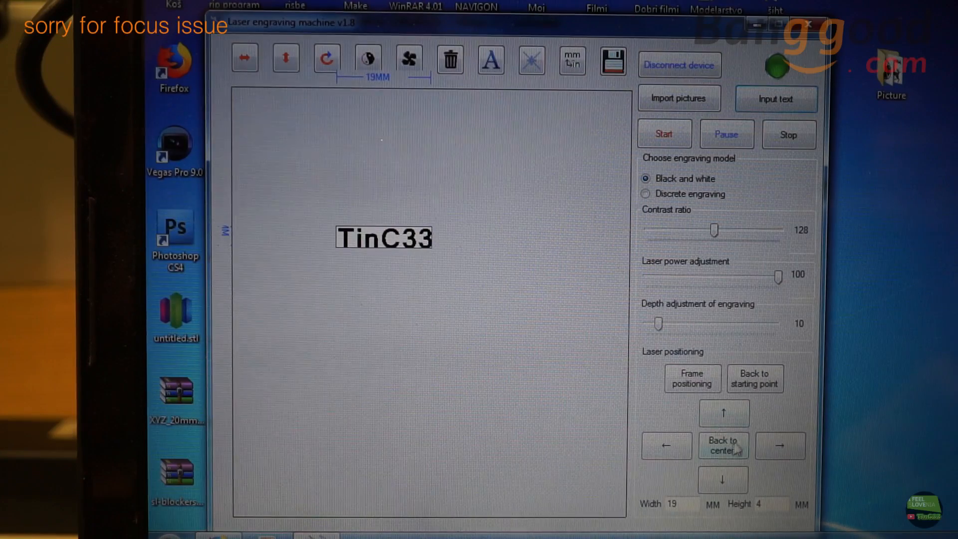
mouse_move(363, 103)
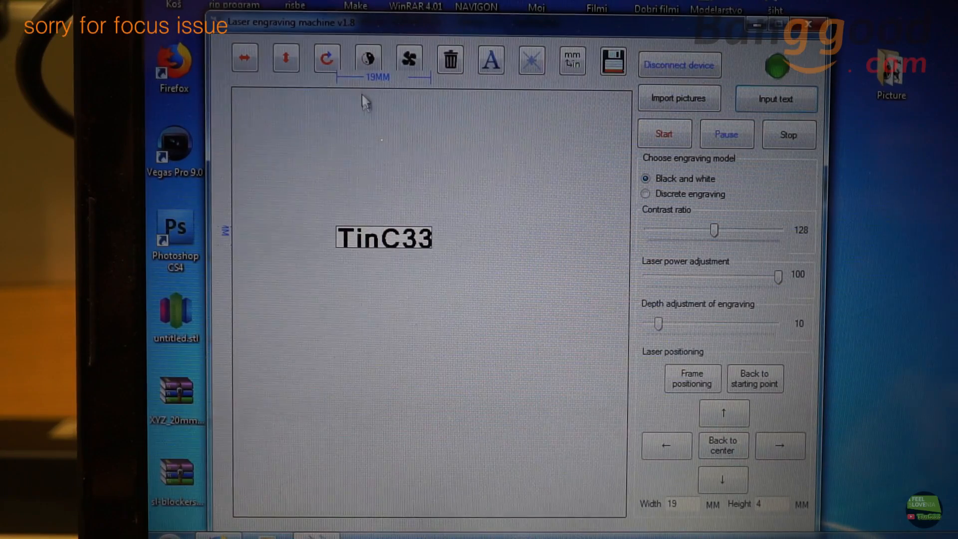
mouse_move(226, 239)
text(10)
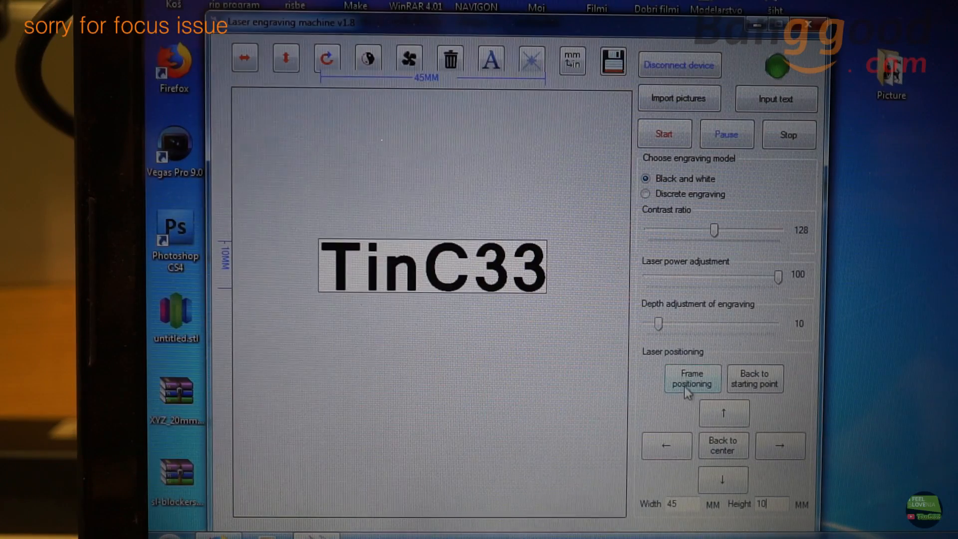
mouse_move(767, 428)
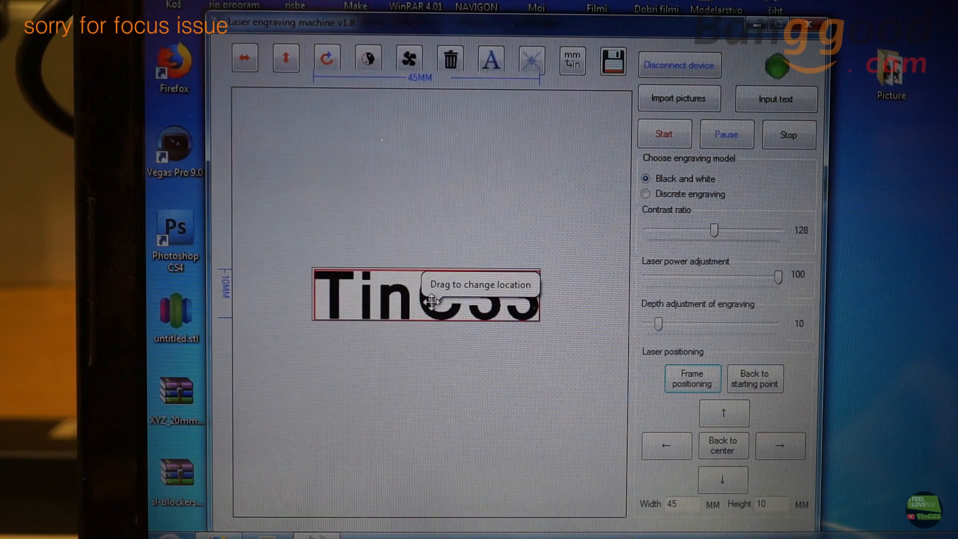
mouse_move(516, 187)
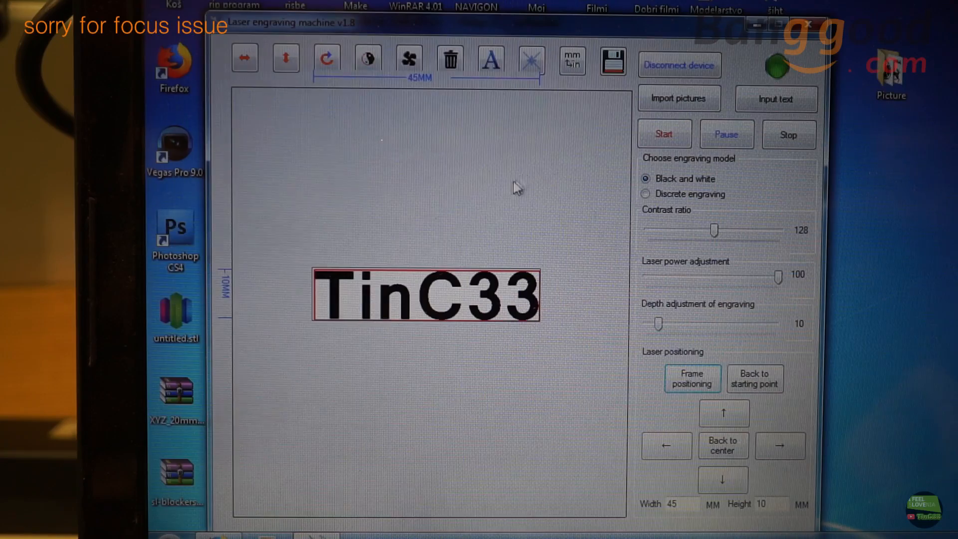
mouse_move(418, 303)
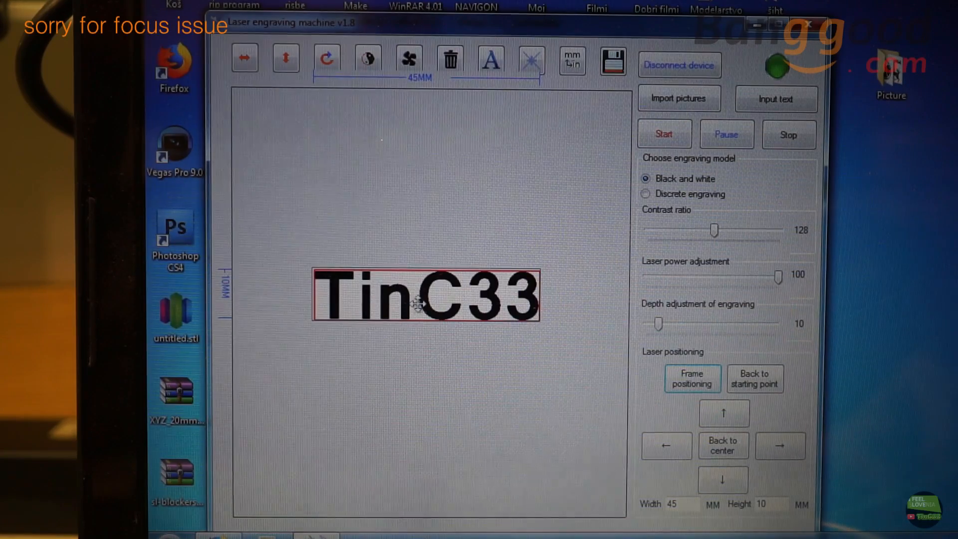
mouse_move(417, 304)
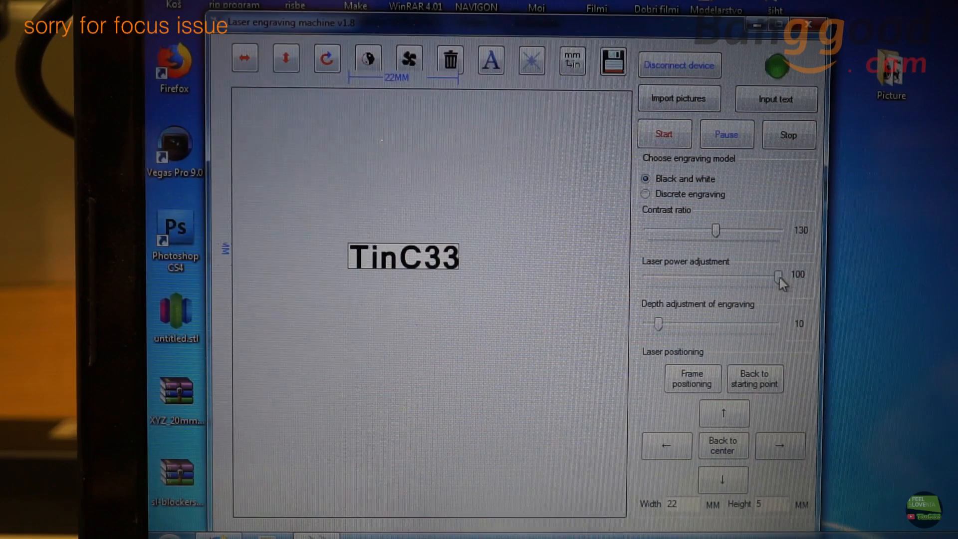
mouse_move(662, 326)
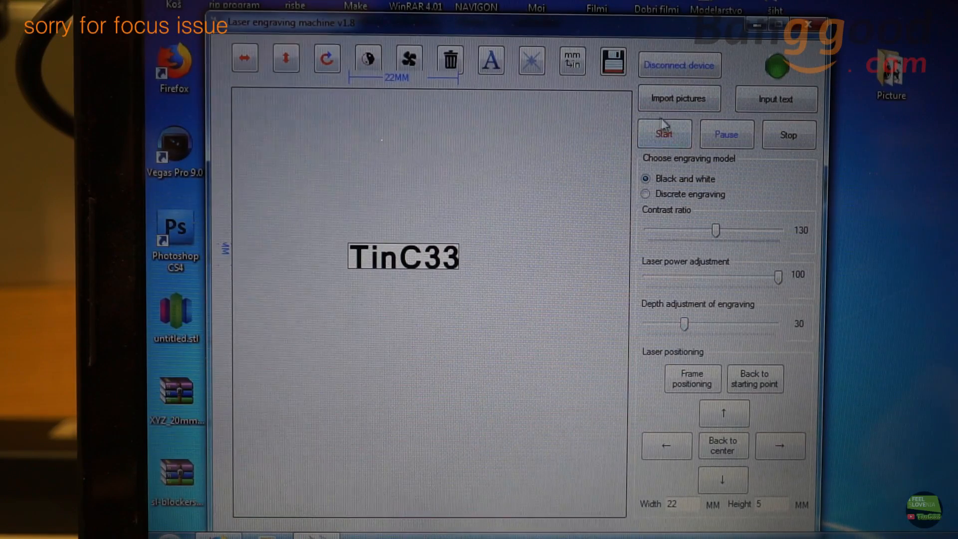
Step: Start engraving the 22 × 5 mm TinC33 text at depth 30
click(665, 134)
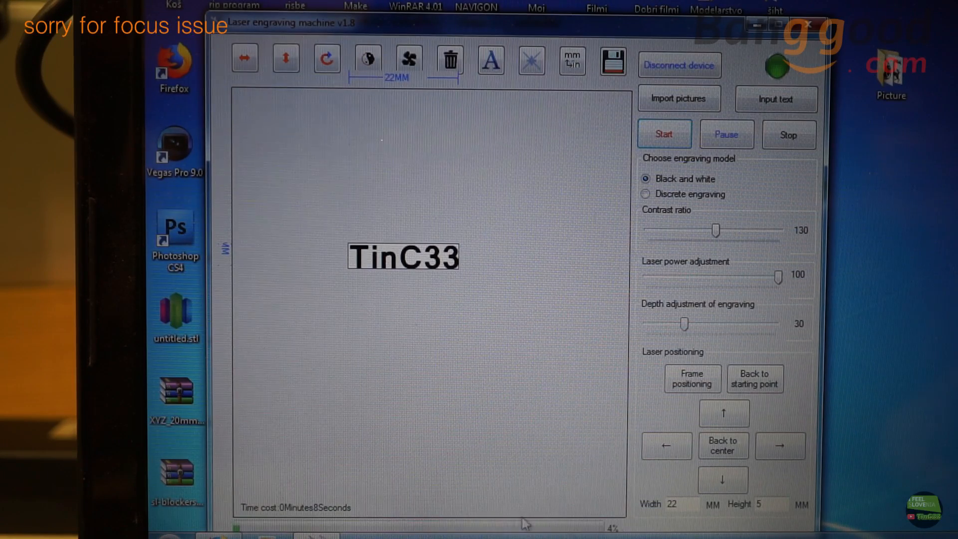
mouse_move(342, 434)
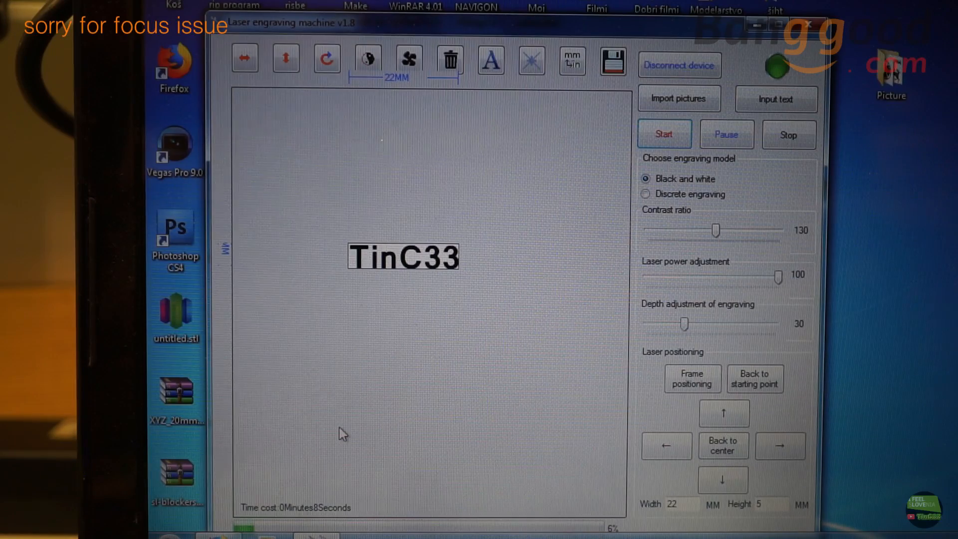
Step: Bring up the picture-import file chooser at the logo folder
click(679, 99)
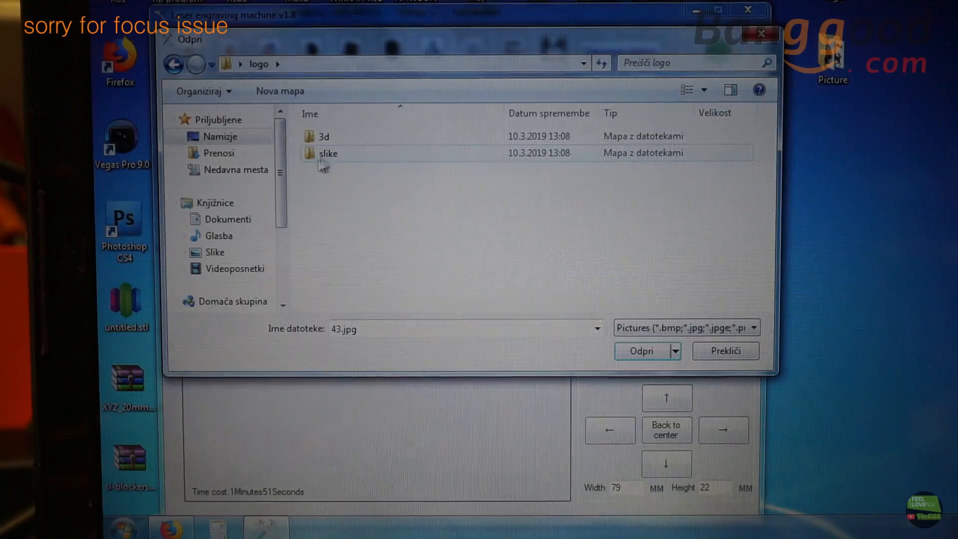
Step: Import the 7.jpg logo from the slike folder and set it to discrete engraving at contrast 52
double_click(328, 154)
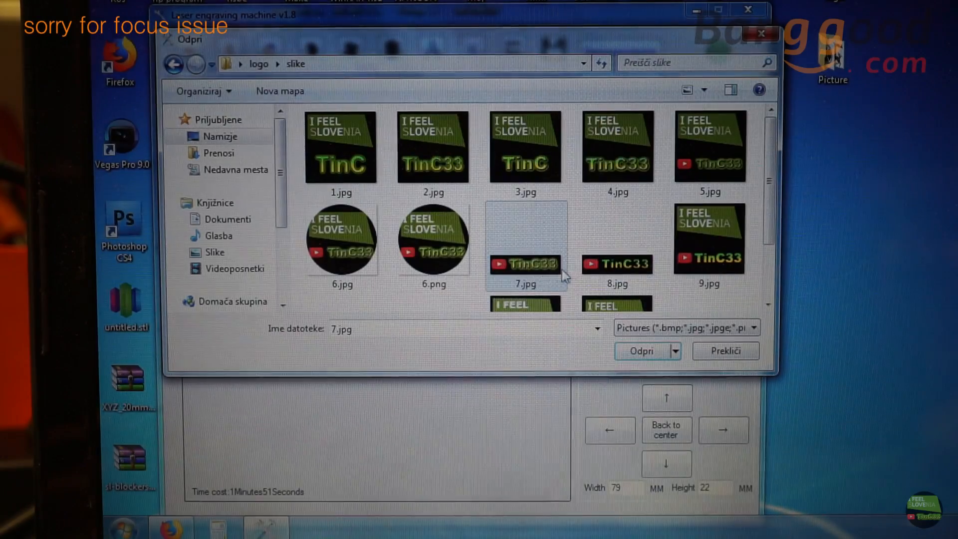
click(725, 351)
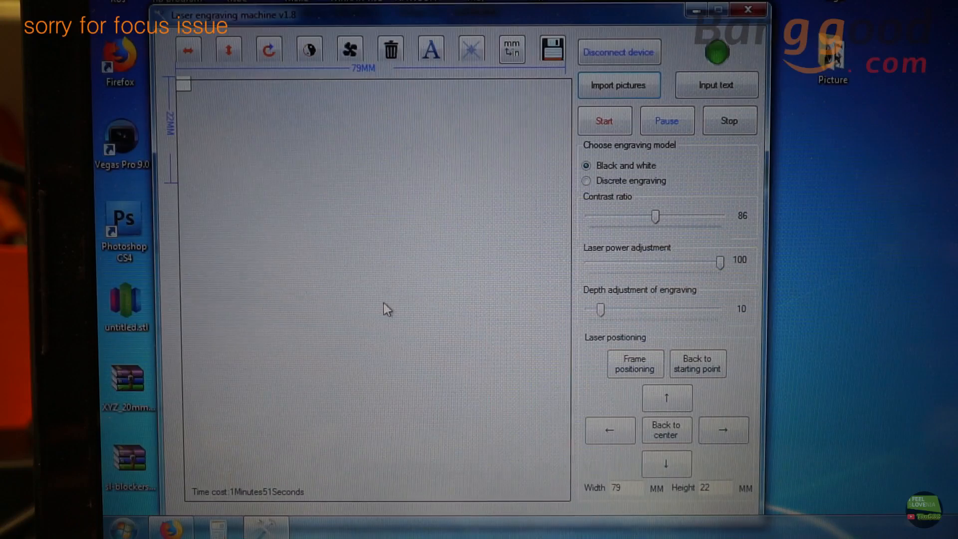
click(618, 85)
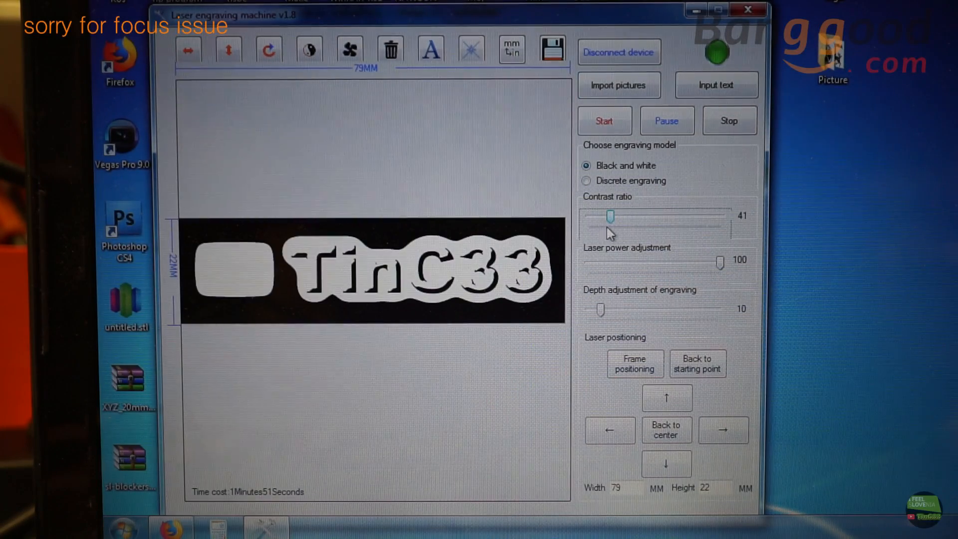
click(586, 180)
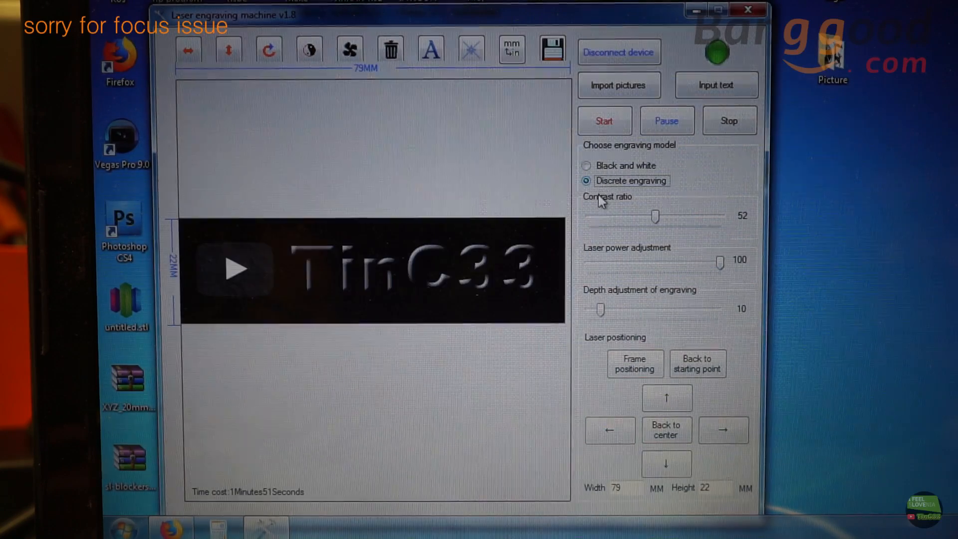
click(389, 50)
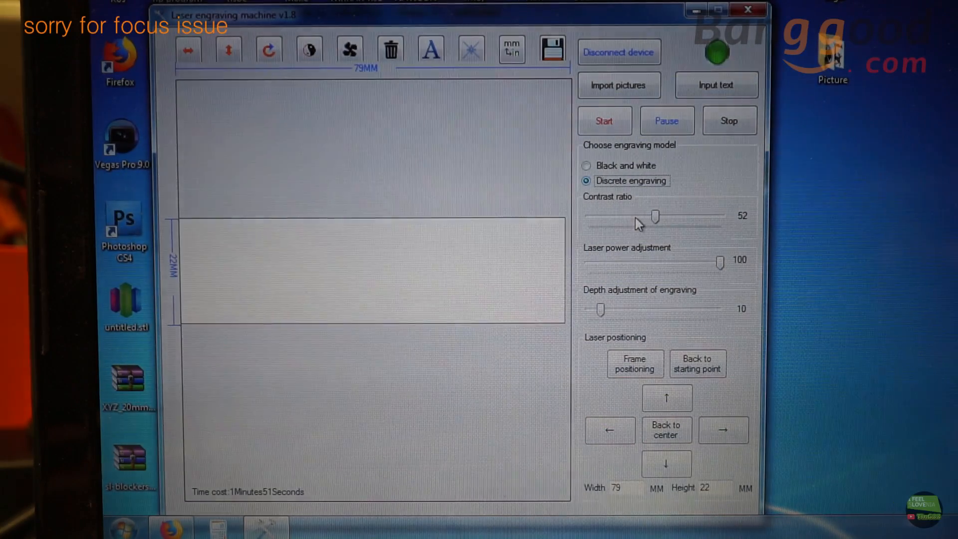